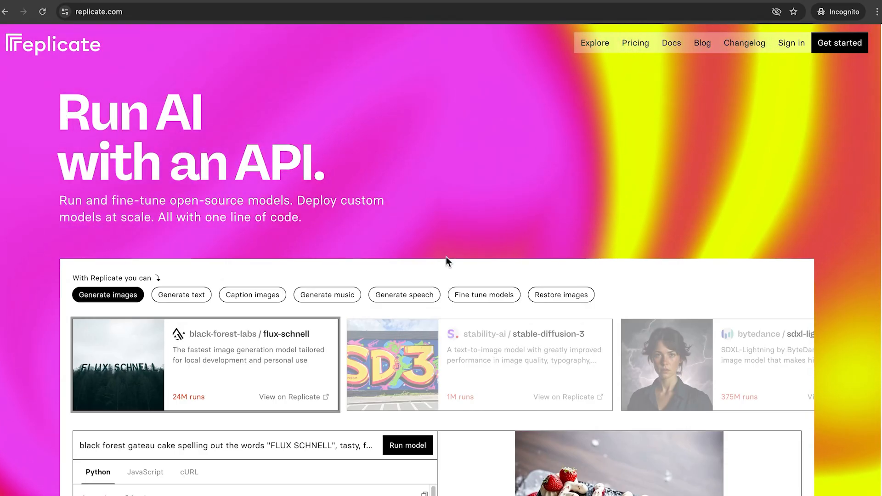
# Step: Scroll the Replicate homepage toward the sign-in option
pyautogui.scroll(-3)
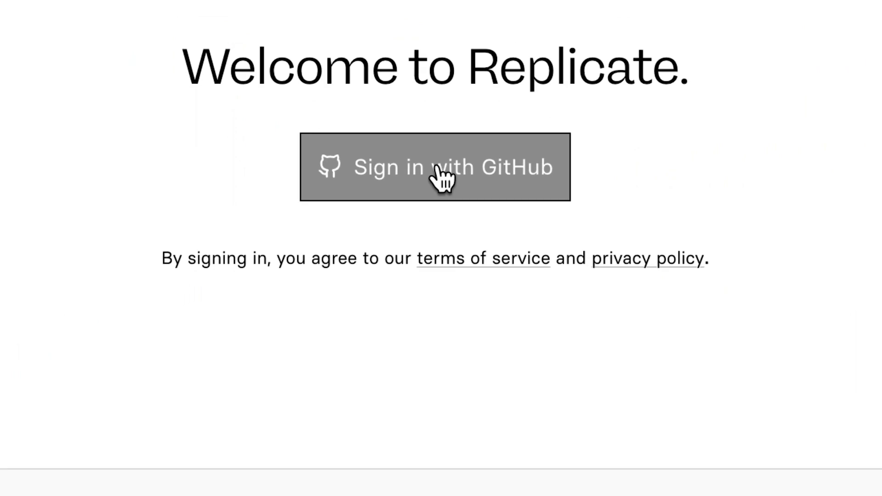
# Step: Sign in with GitHub and reach the lucataco/ai-toolkit Train page
pyautogui.click(435, 166)
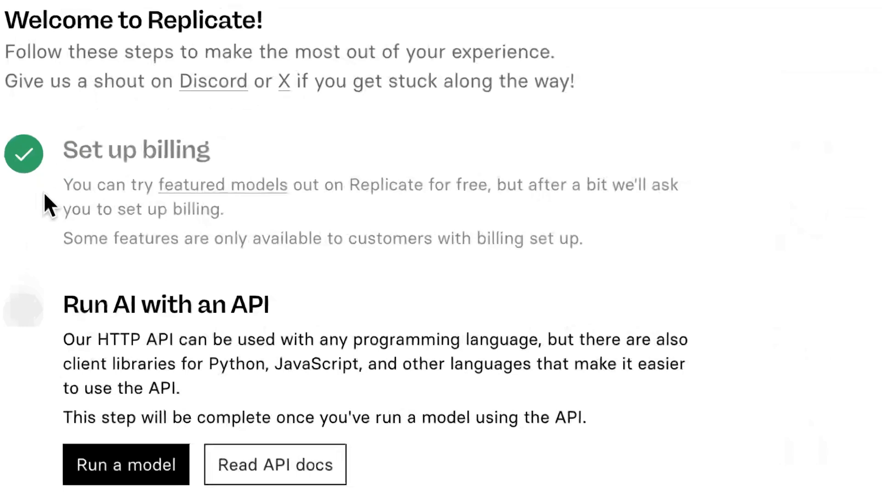
pyautogui.scroll(-3)
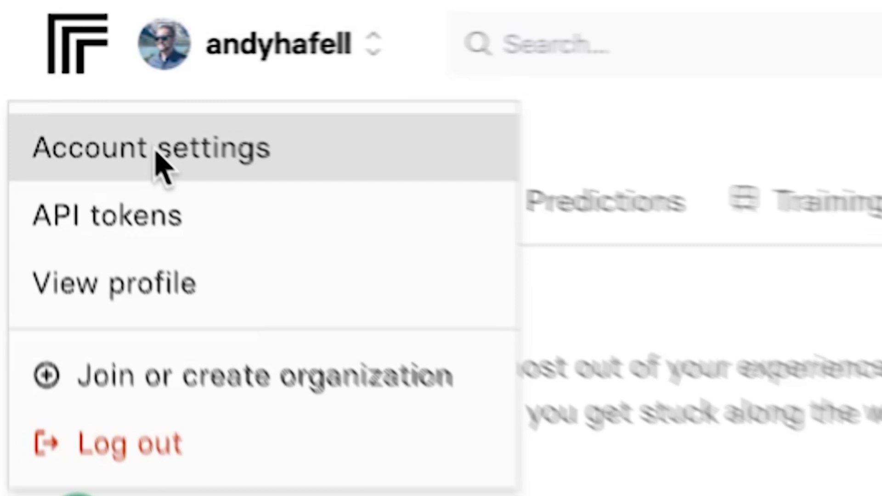
pyautogui.click(151, 147)
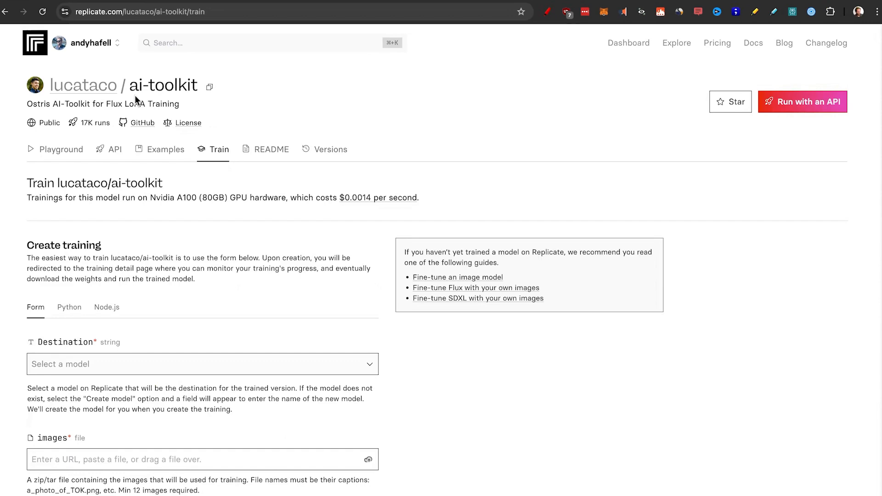
pyautogui.scroll(-3)
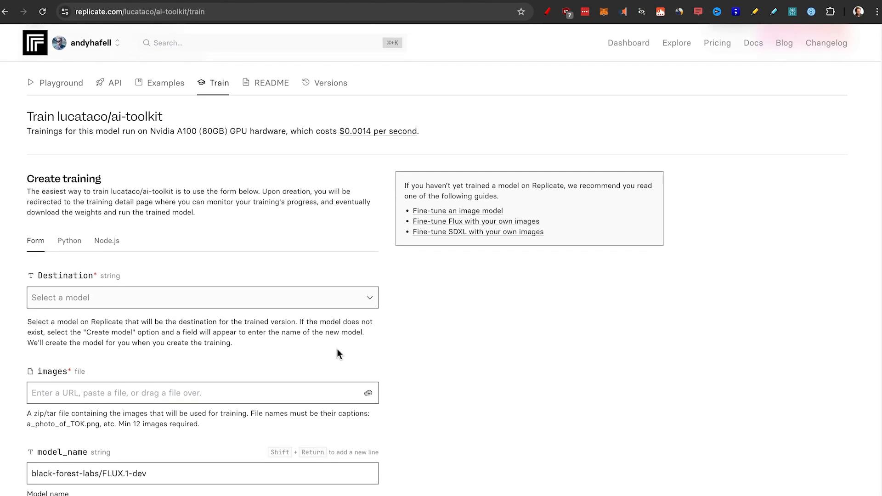
pyautogui.scroll(-3)
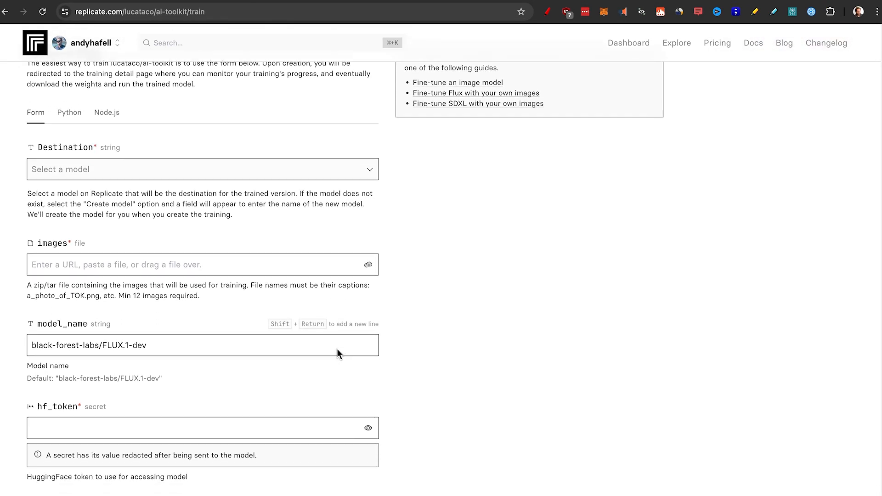
pyautogui.scroll(-3)
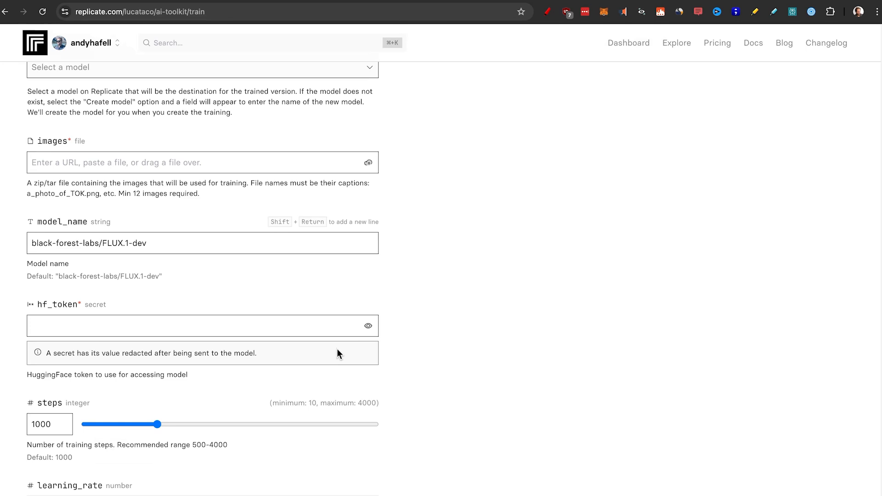
pyautogui.scroll(-3)
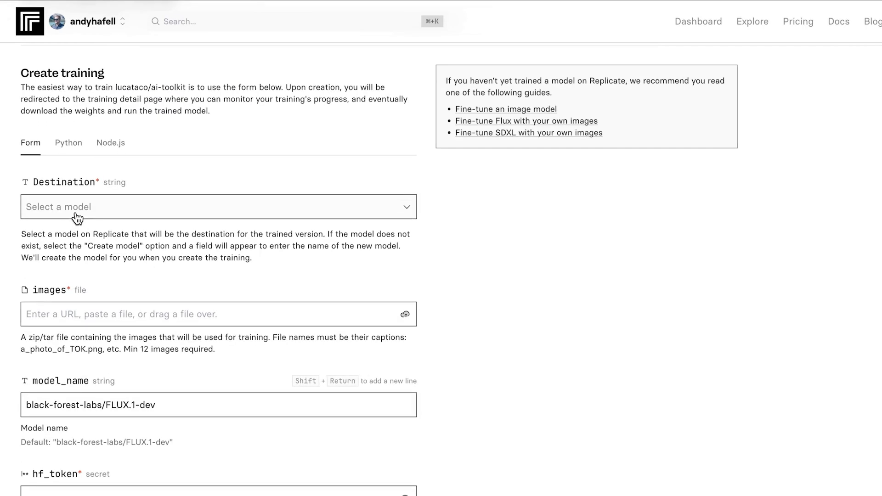
pyautogui.scroll(-3)
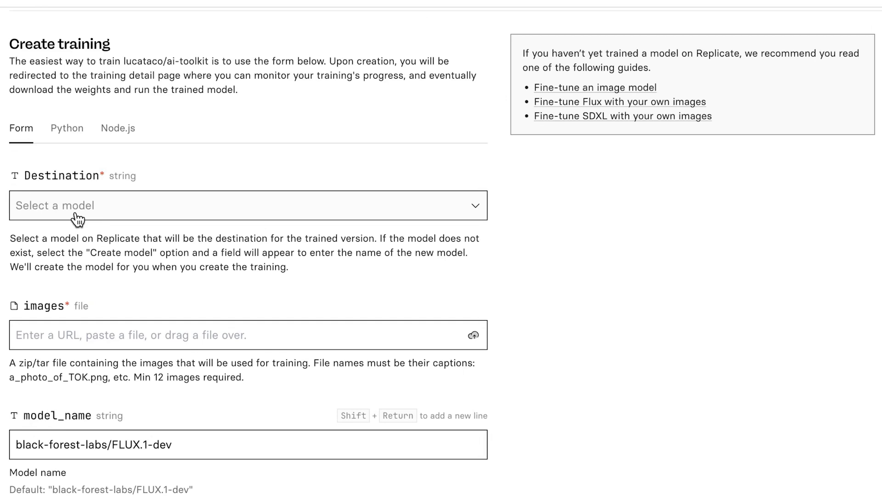
# Step: Set the destination to a new public model named aiandy-lora
pyautogui.click(247, 204)
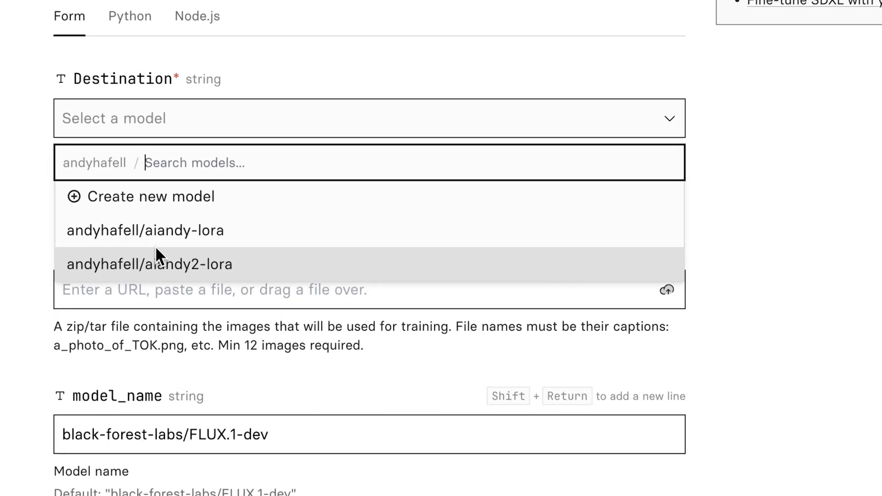
pyautogui.click(150, 196)
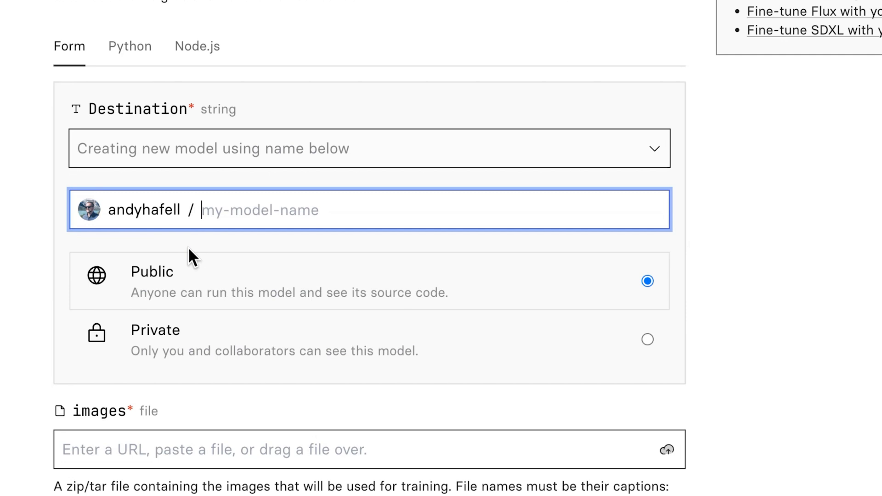
pyautogui.scroll(-3)
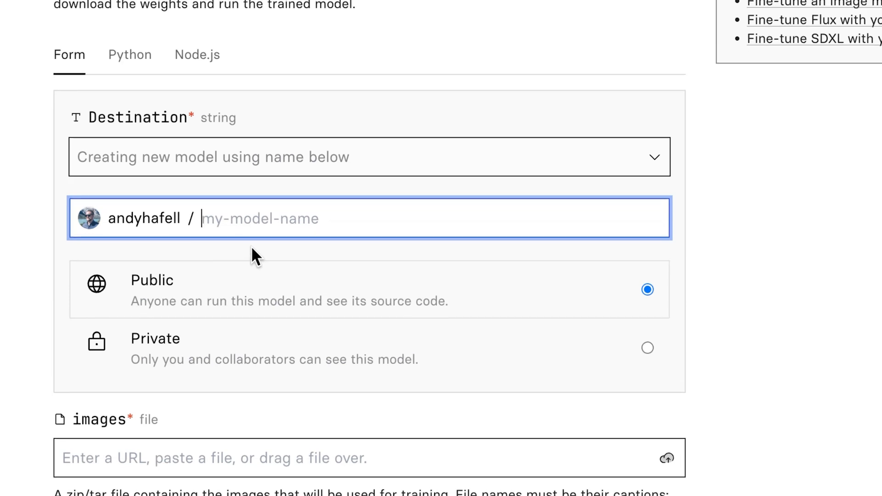
pyautogui.write('aiandy-lora')
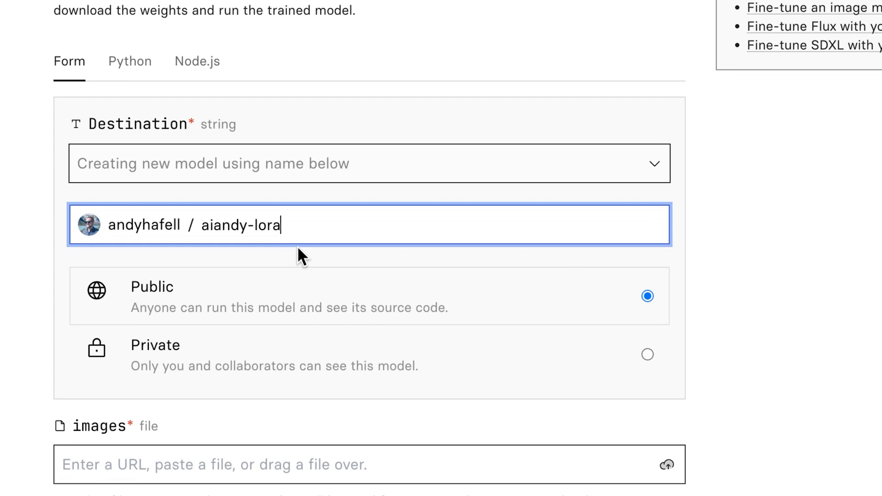
pyautogui.scroll(-3)
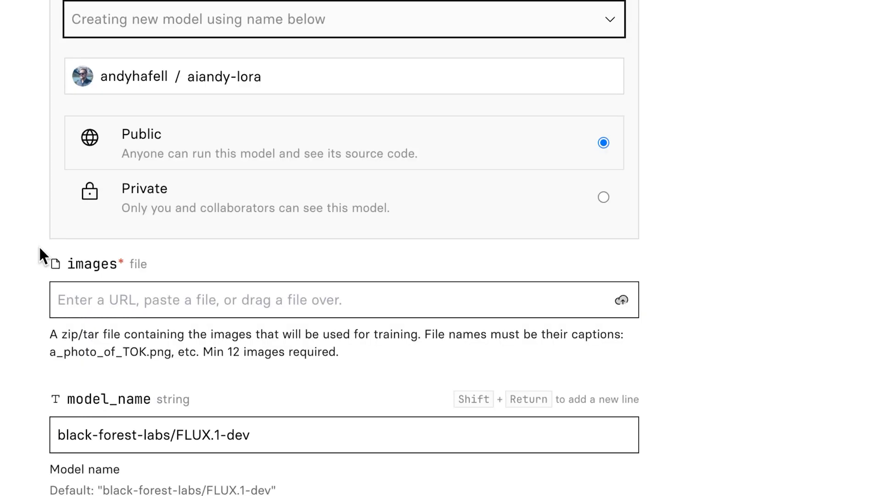
pyautogui.scroll(-3)
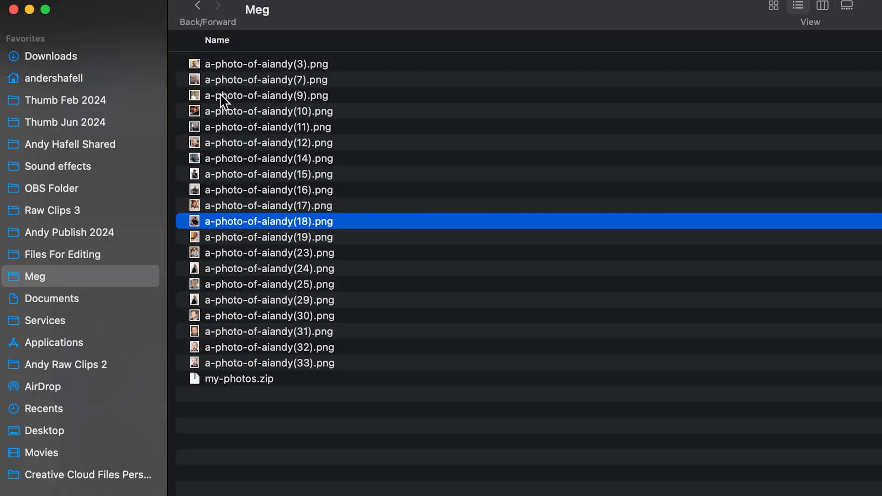
pyautogui.moveTo(281, 73)
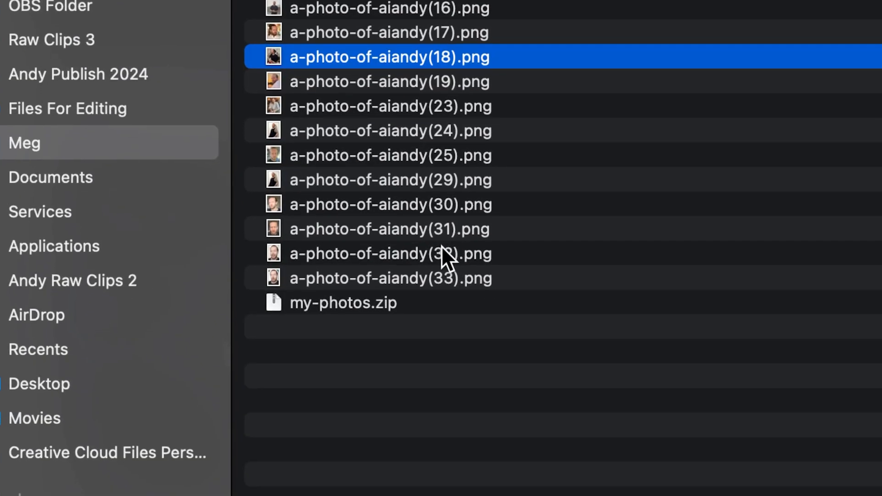
# Step: Scroll through the Finder folder of aiandy photos and my-photos.zip
pyautogui.scroll(-3)
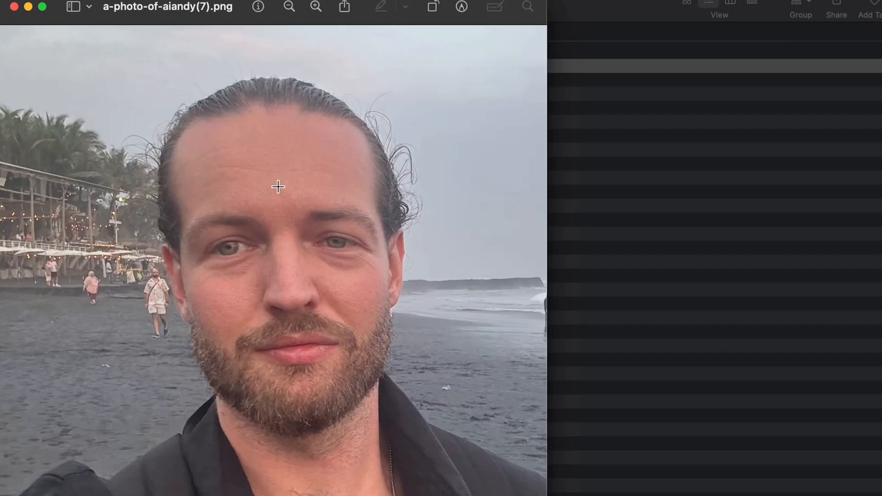
pyautogui.moveTo(401, 162)
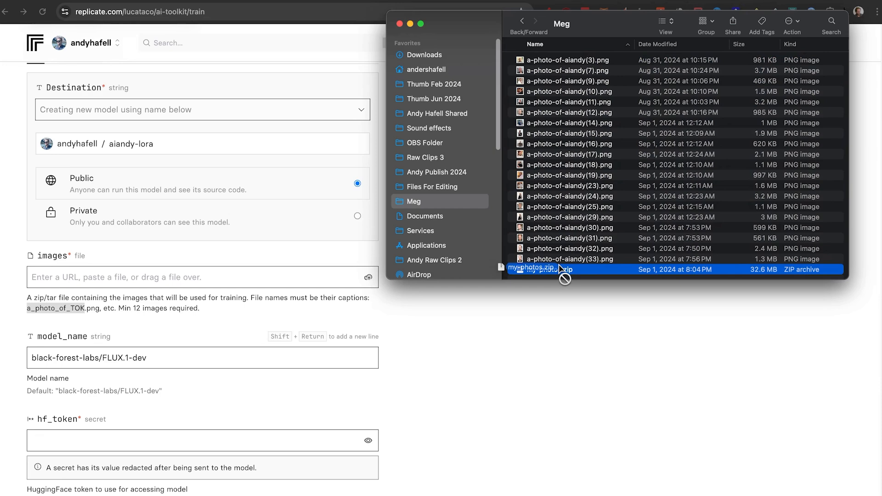
# Step: Drag my-photos.zip onto the training form's images field
pyautogui.moveTo(551, 269); pyautogui.dragTo(202, 281)
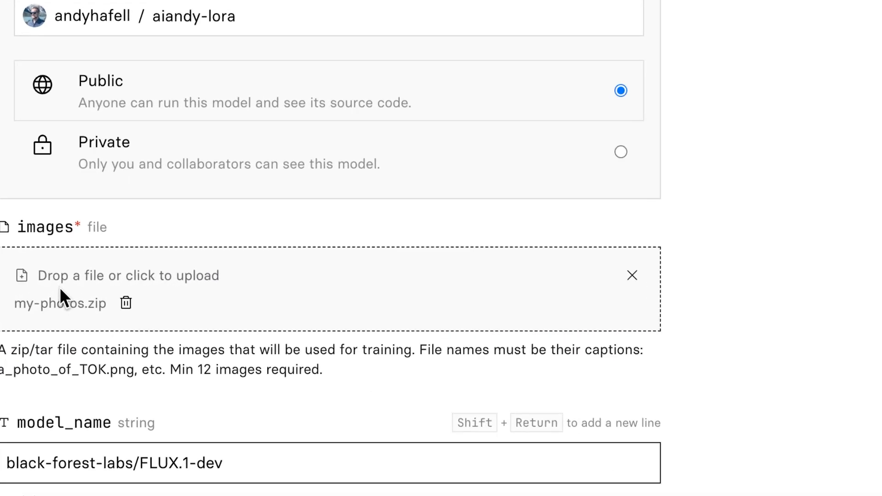
pyautogui.scroll(-3)
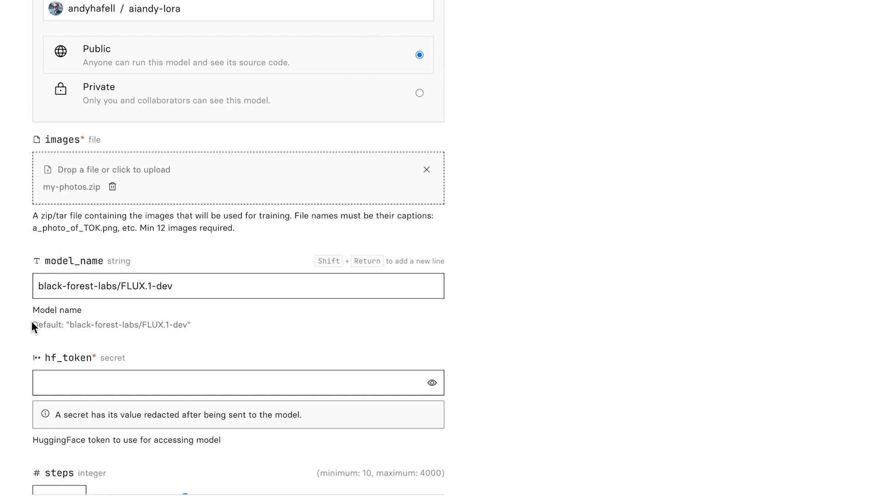
pyautogui.scroll(-3)
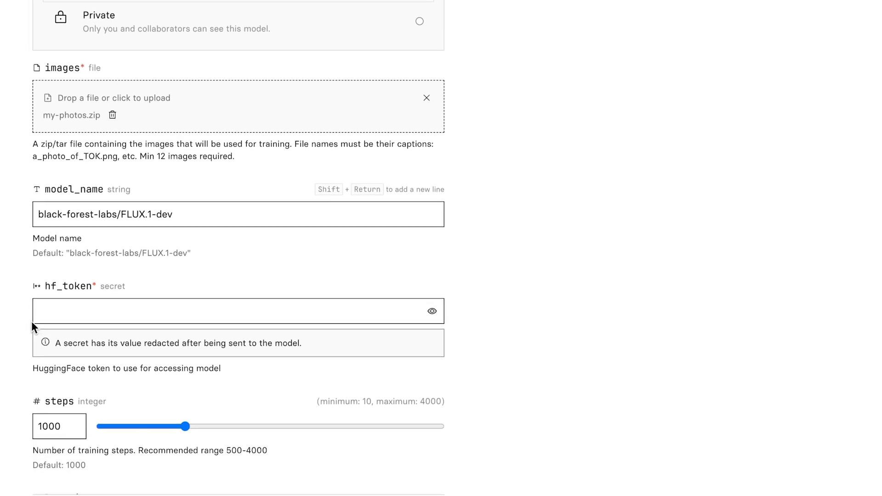
pyautogui.doubleClick(68, 287)
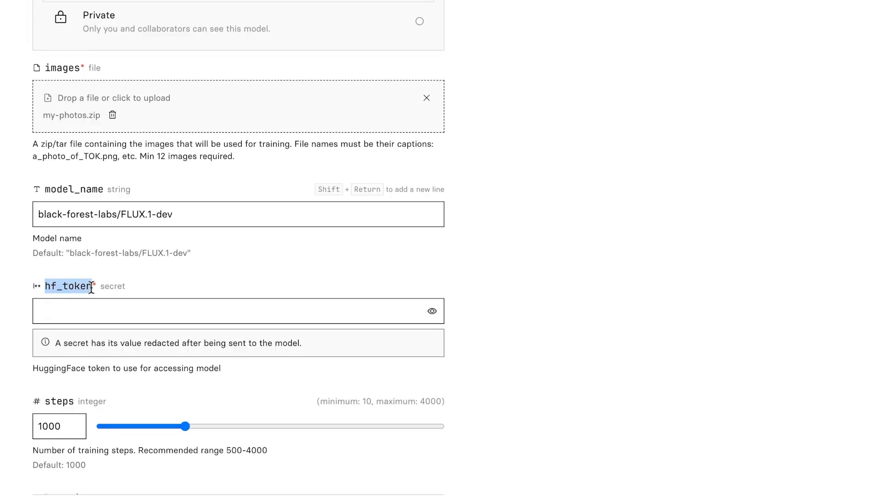
pyautogui.scroll(-3)
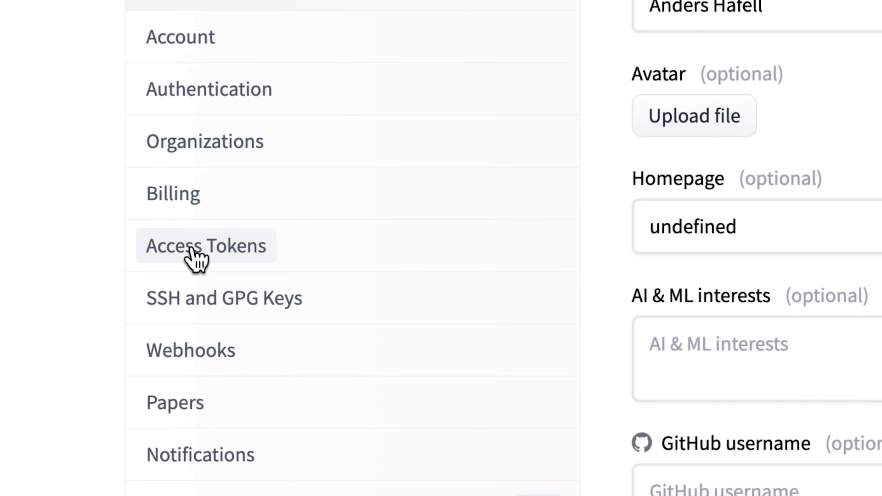
# Step: Show the Hugging Face Access Tokens list with aiandy2 and aiandy Lora Replicate
pyautogui.click(206, 246)
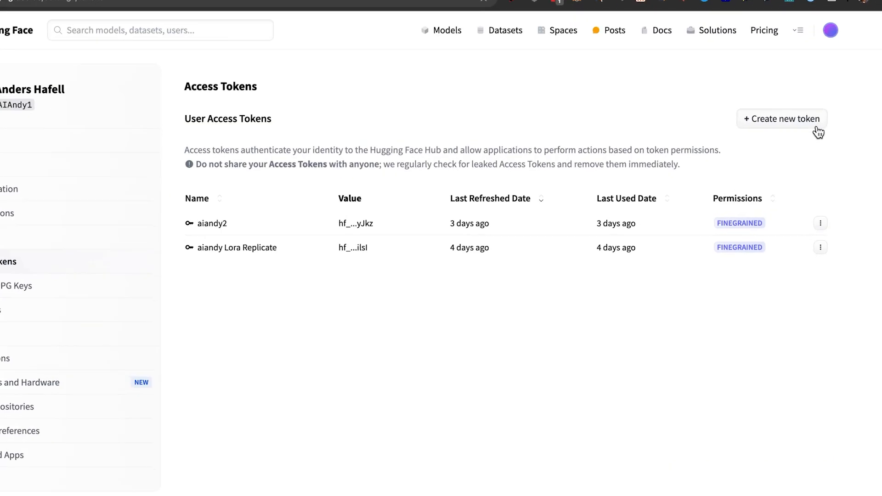
# Step: Start a new fine-grained token with repository and webhook permissions, naming it 'ai...'
pyautogui.click(781, 118)
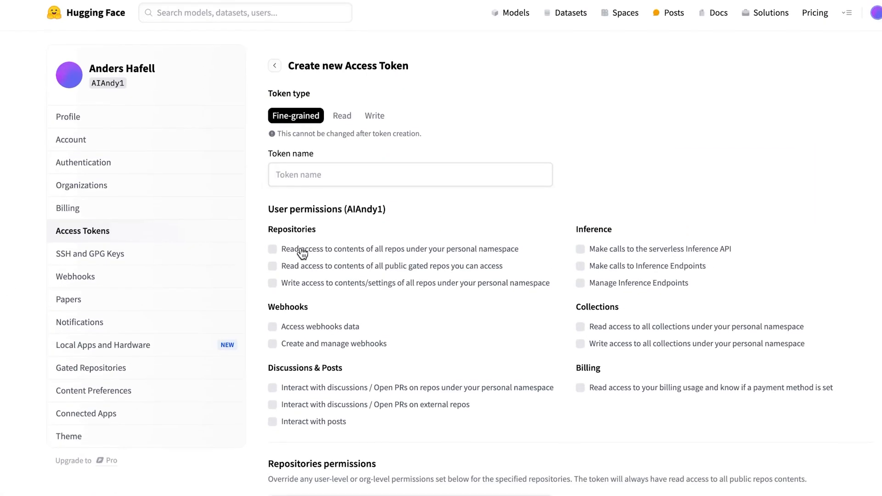
pyautogui.click(272, 266)
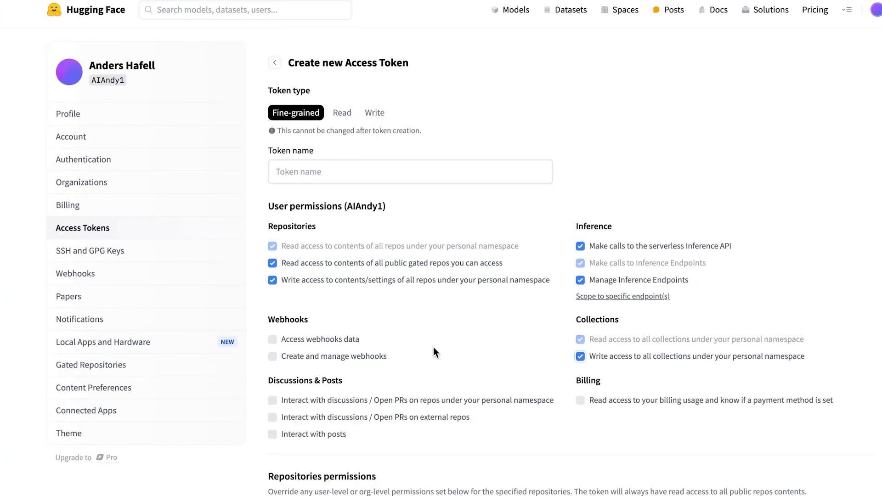
pyautogui.click(272, 357)
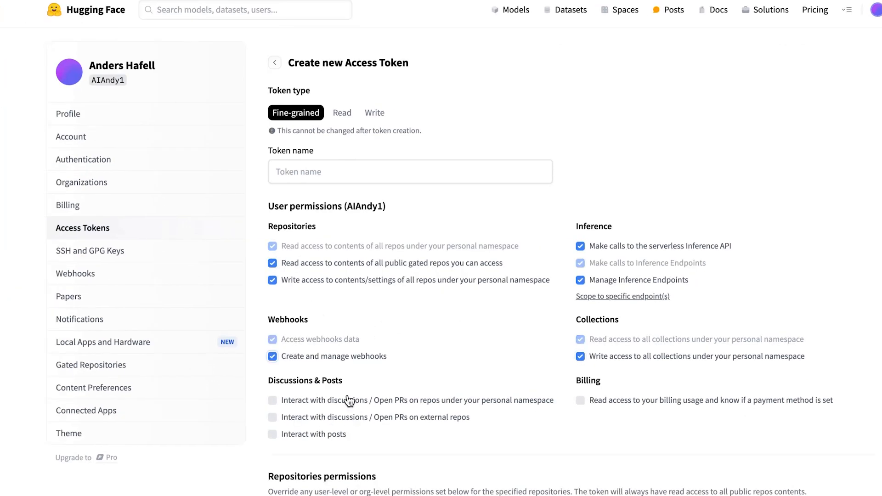
pyautogui.write('ai')
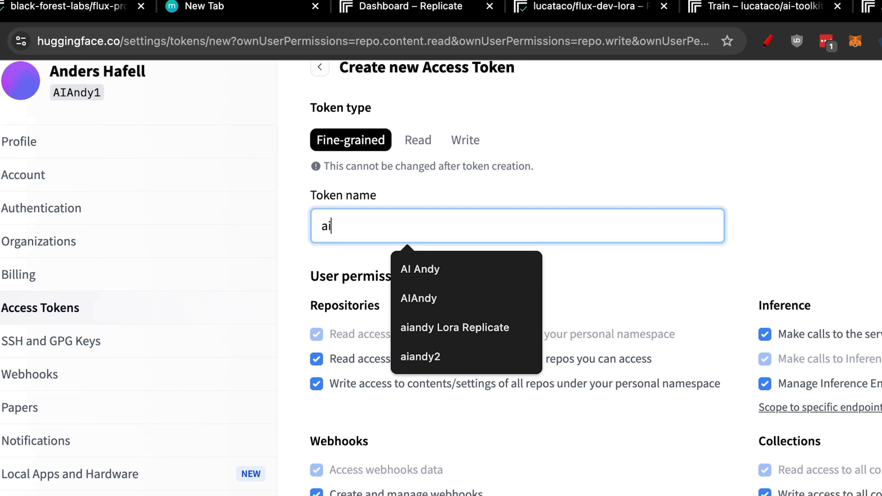